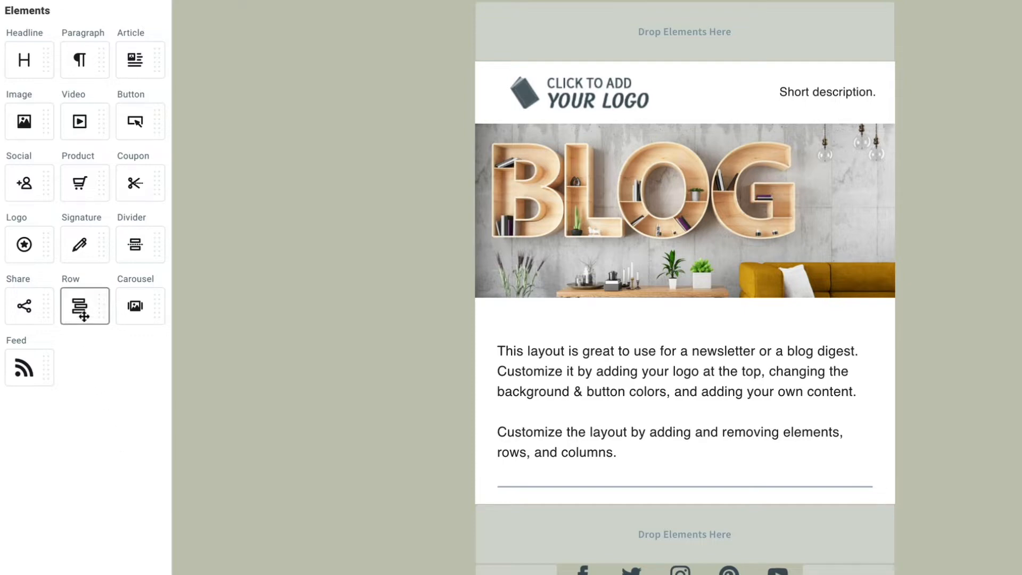
- Add a row below the blog intro text, then place a test image in it and delete it
drag(85, 306, 556, 473)
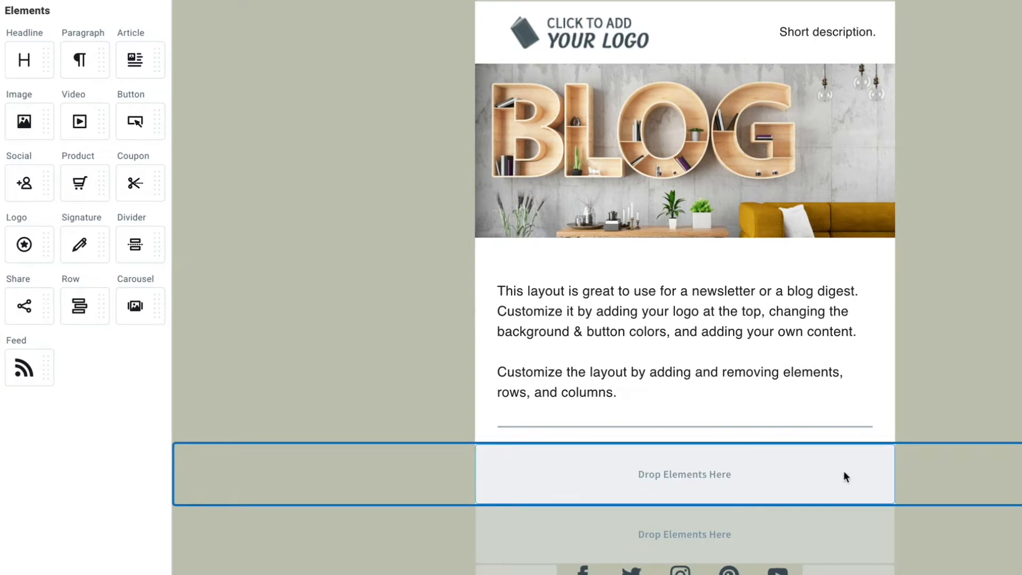
mouse_move(593, 453)
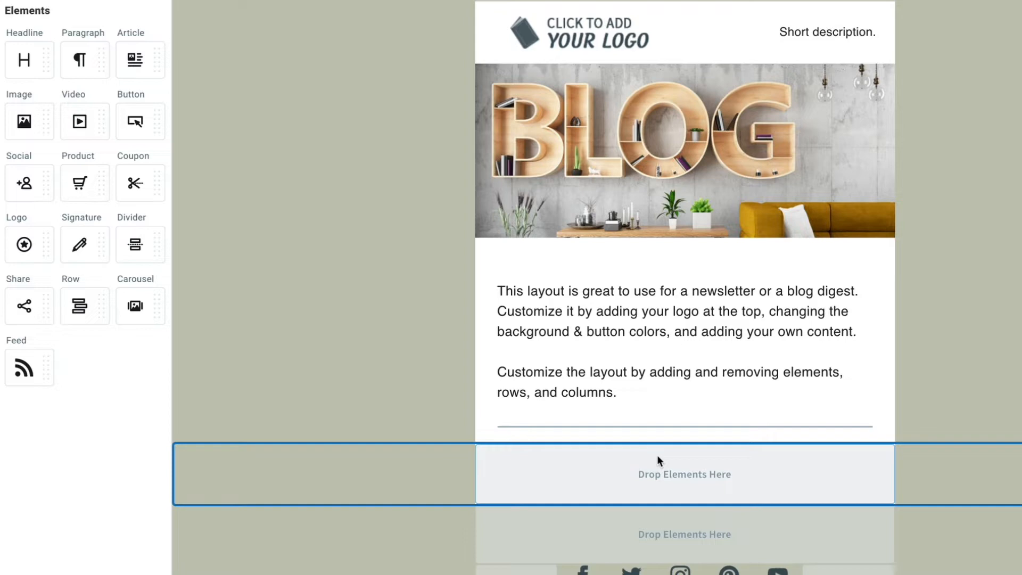
mouse_move(601, 455)
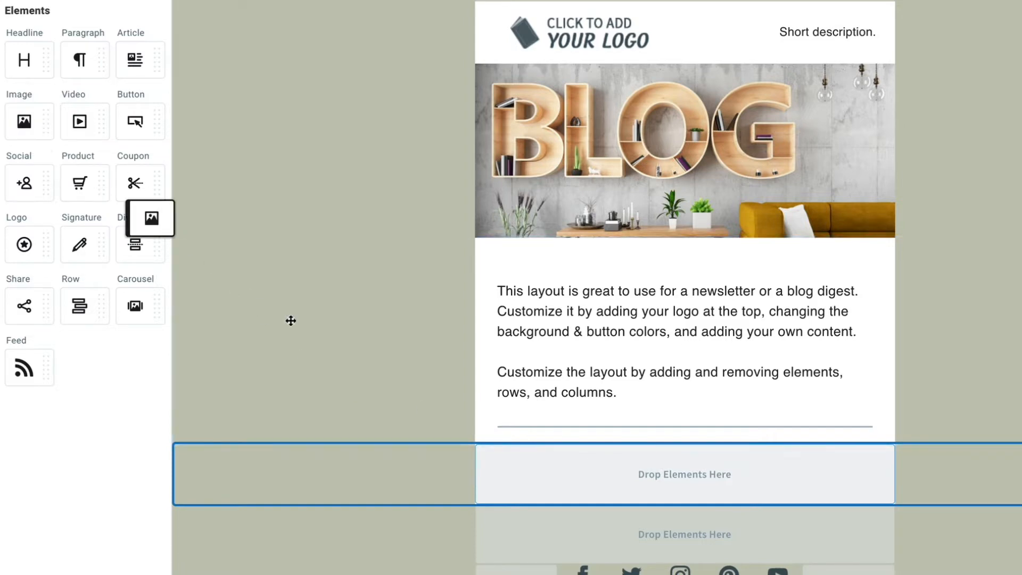
drag(150, 219, 685, 501)
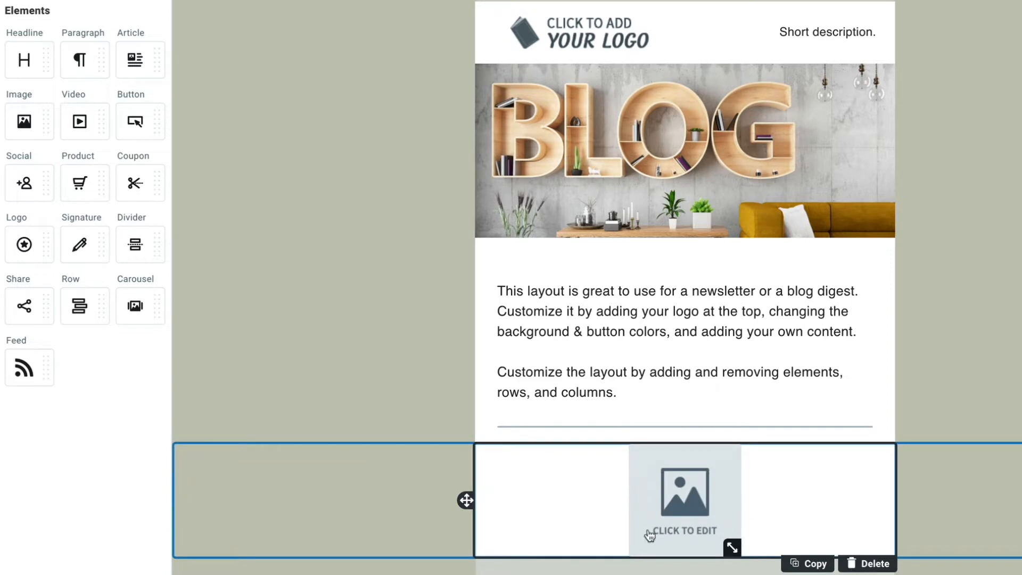
mouse_move(859, 564)
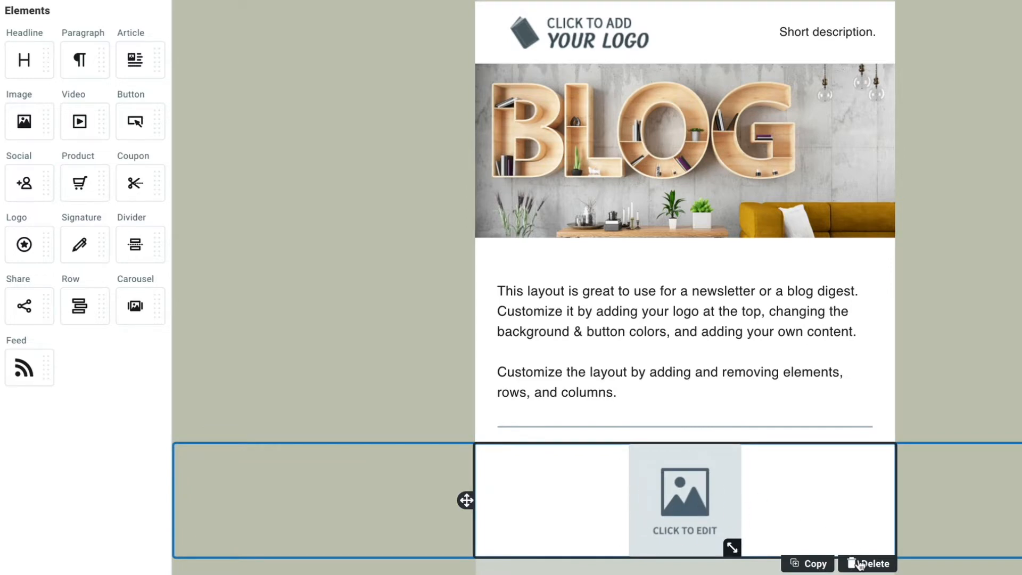
click(873, 563)
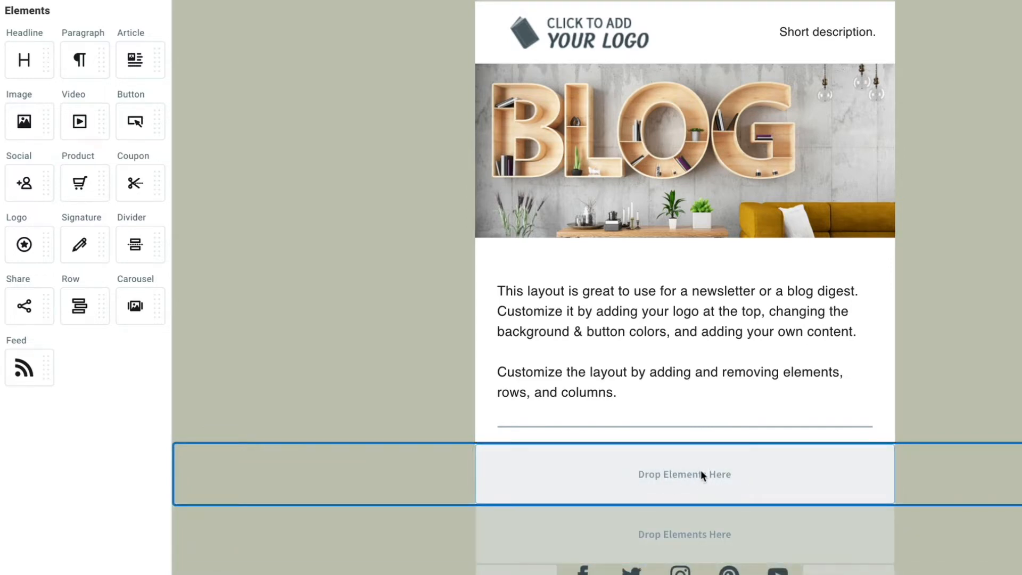
- Select the new row and add a second column to its right
click(683, 474)
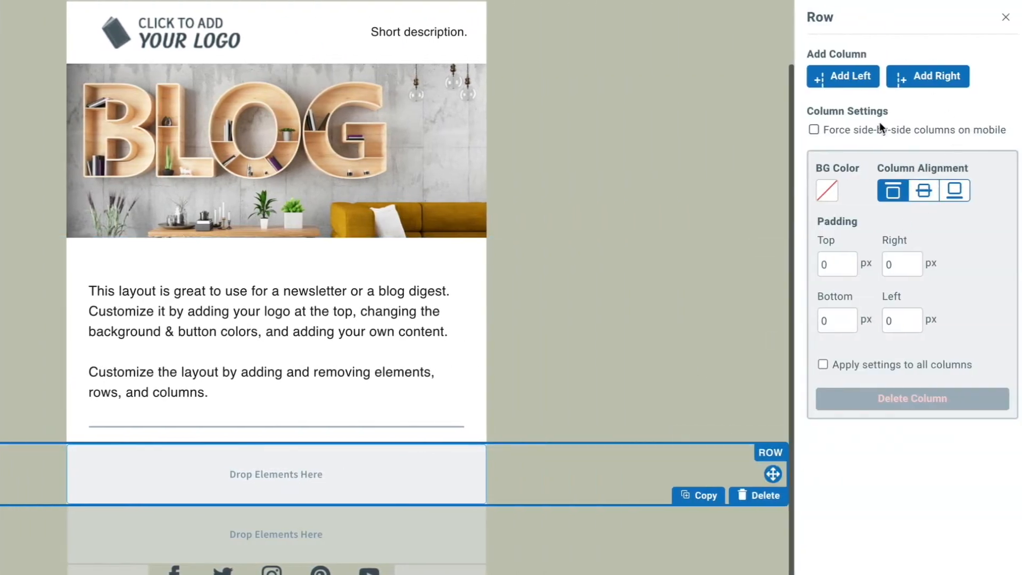
mouse_move(929, 76)
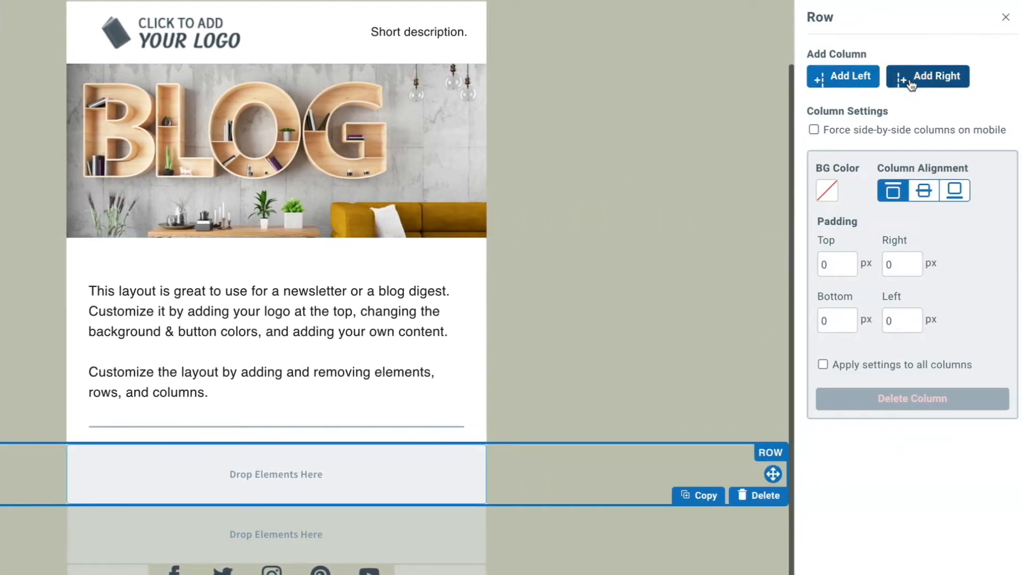
click(927, 75)
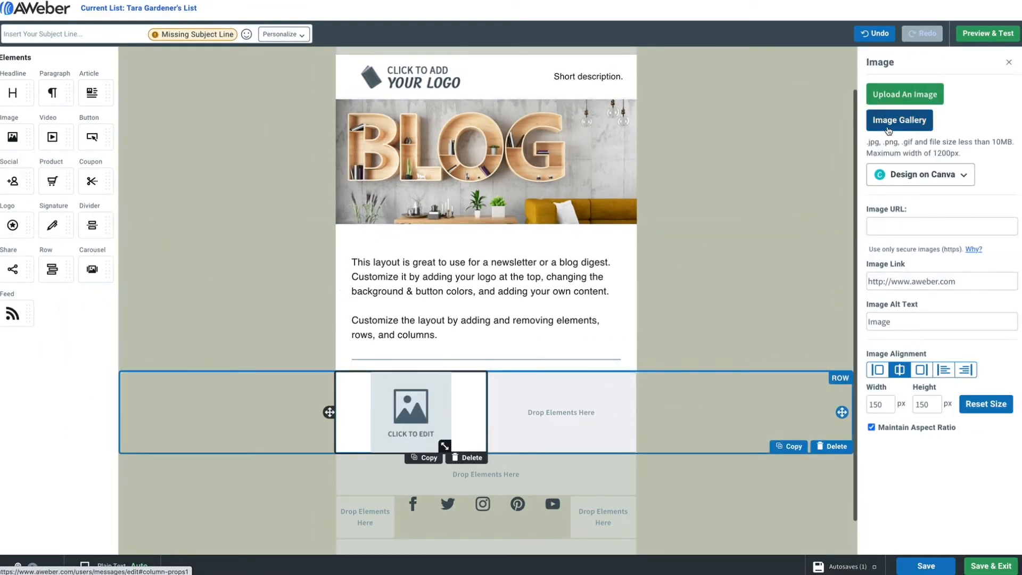
- Put the vineyard gallery photo in the left column and add a gallery image to the right column
click(899, 120)
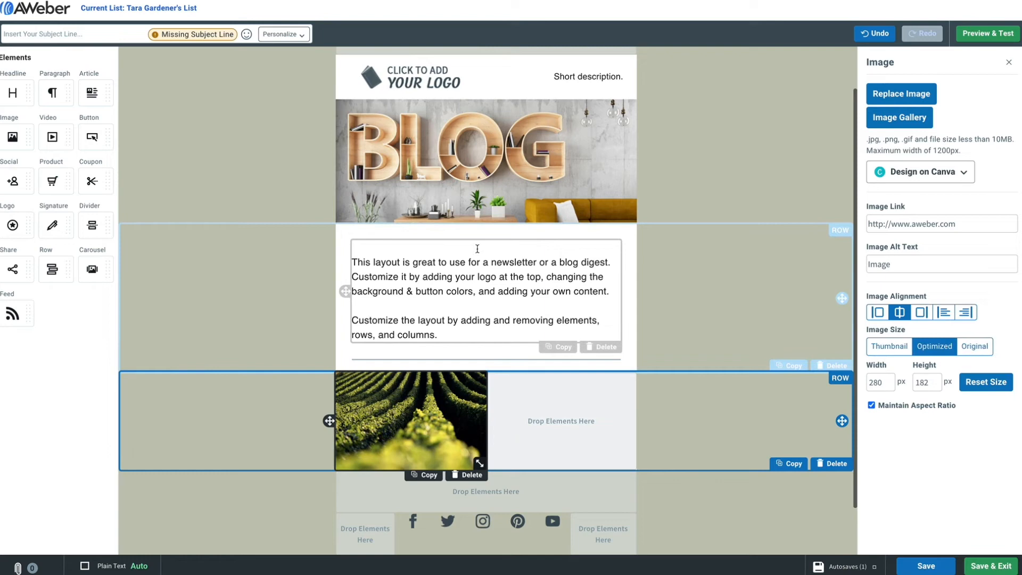
click(561, 421)
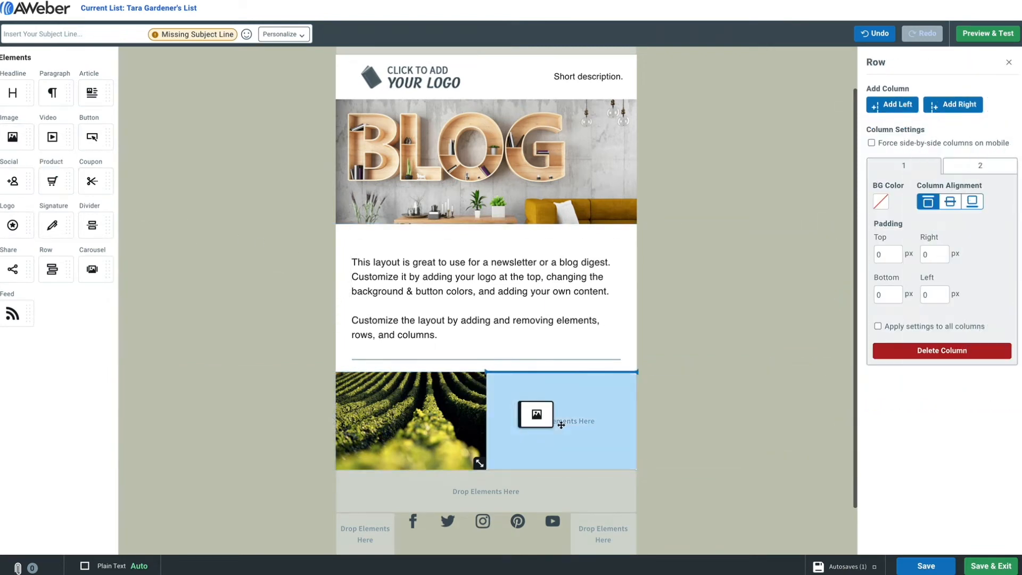
click(561, 420)
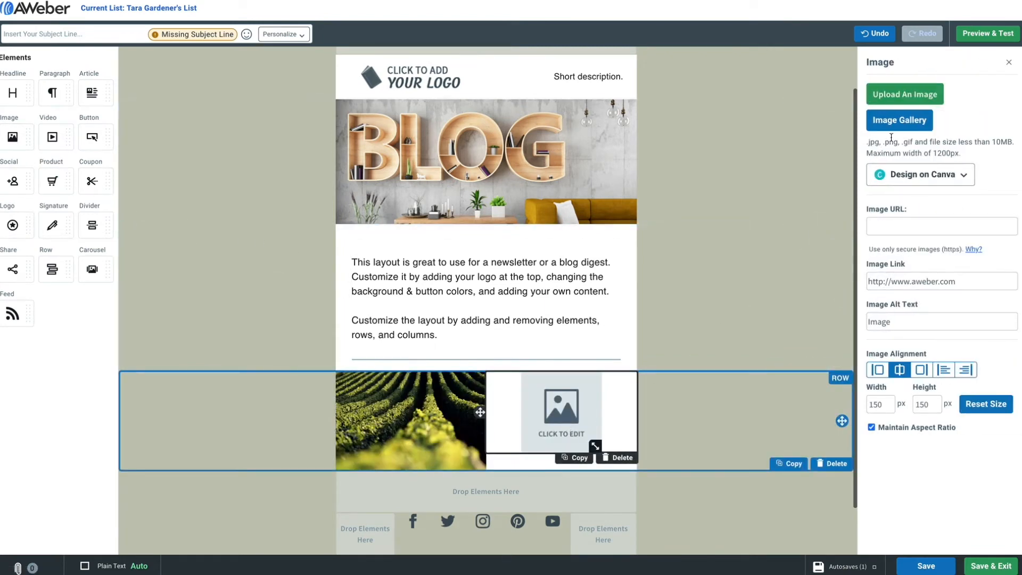
click(899, 120)
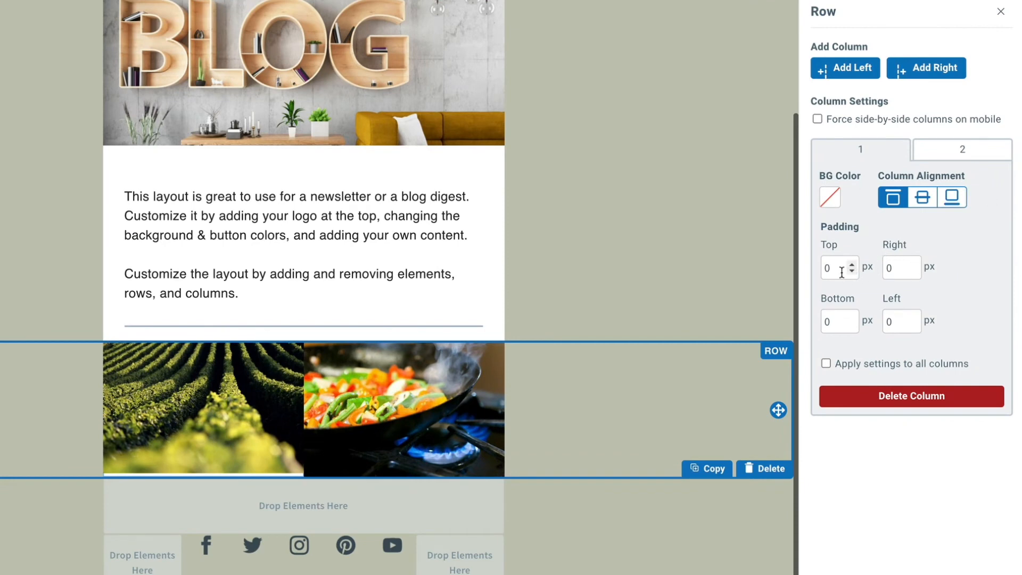
- Set 20 px top, right, bottom and left padding on column 1 and column 2
click(836, 267)
text(20)
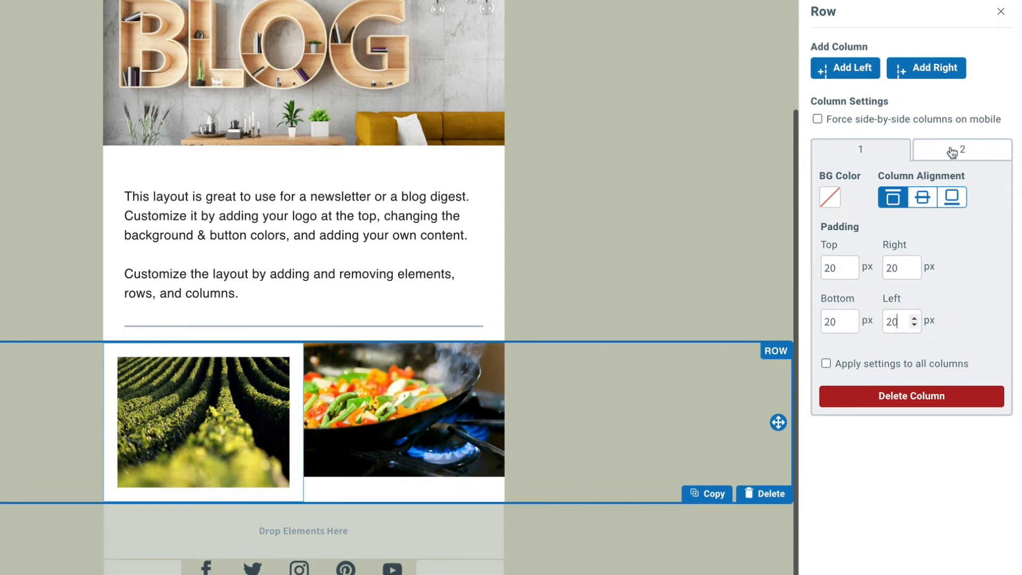
click(962, 149)
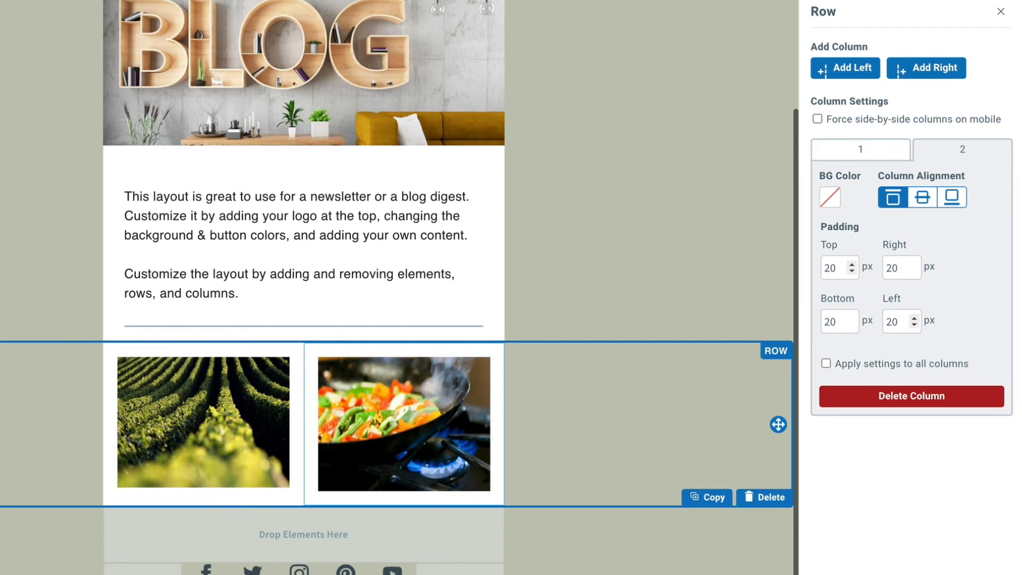
click(835, 267)
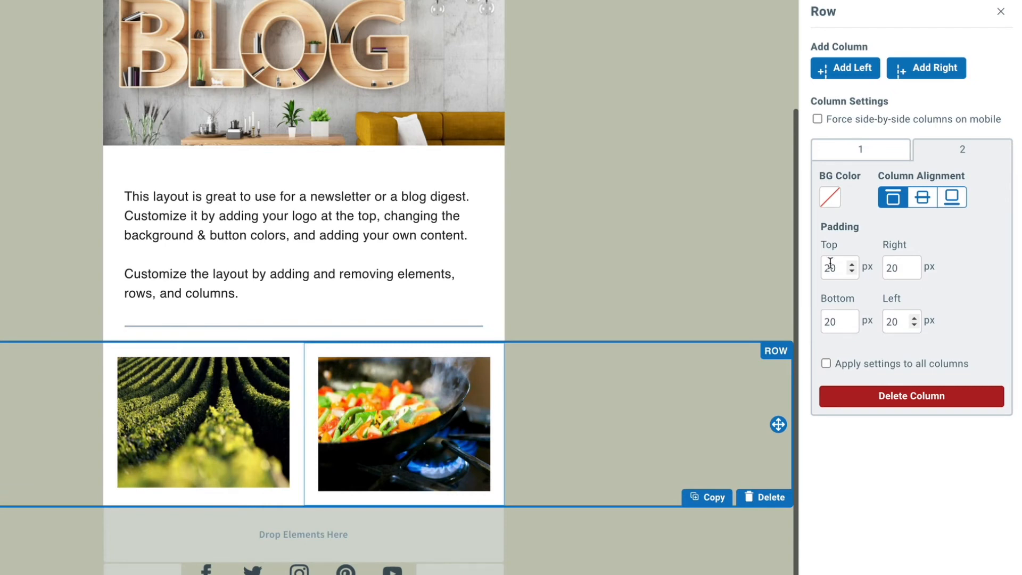